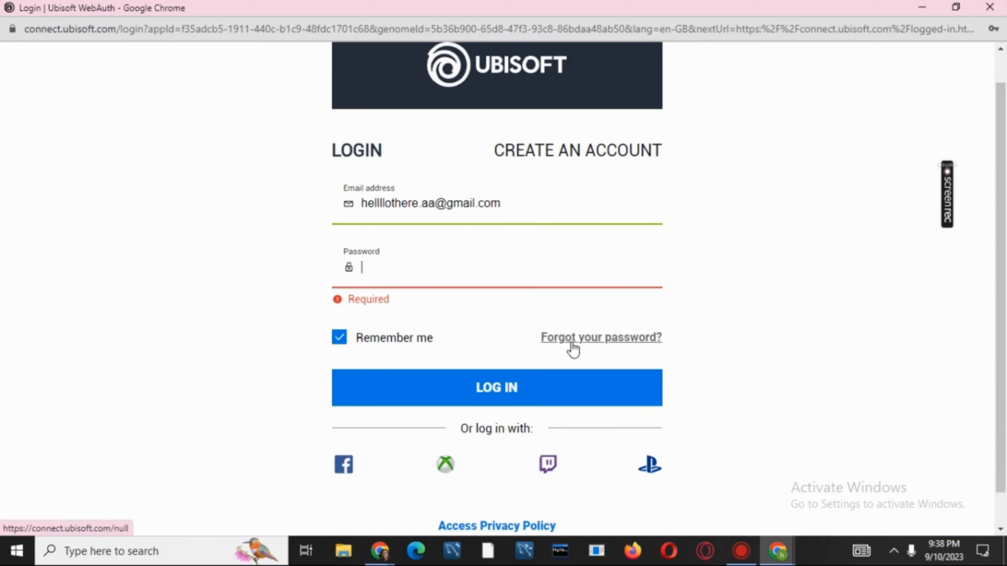
Step: Start password recovery via the 'Forgot your password?' link on the login page
click(600, 337)
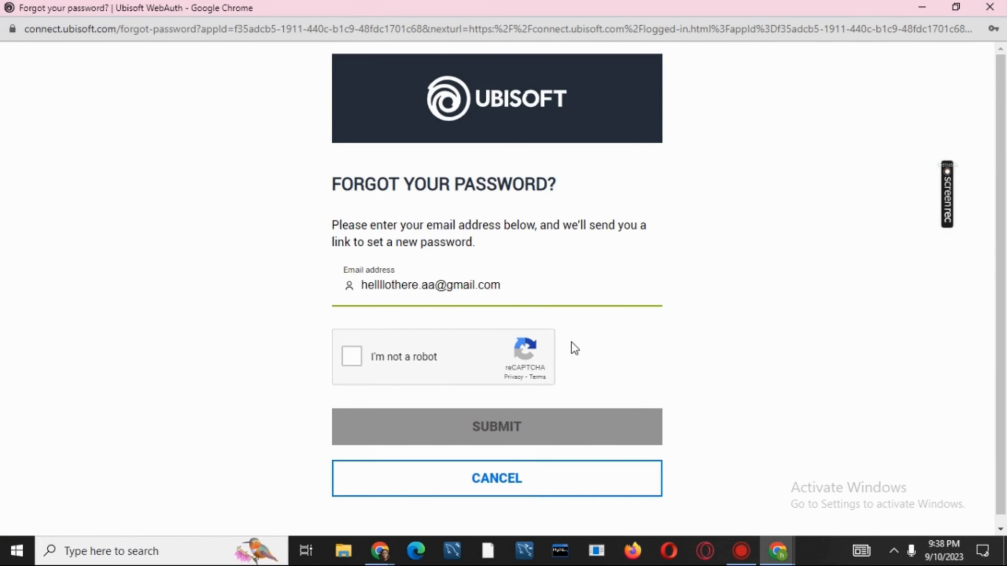
Step: Tick 'I'm not a robot' and submit the password-reset request for the account email
click(351, 357)
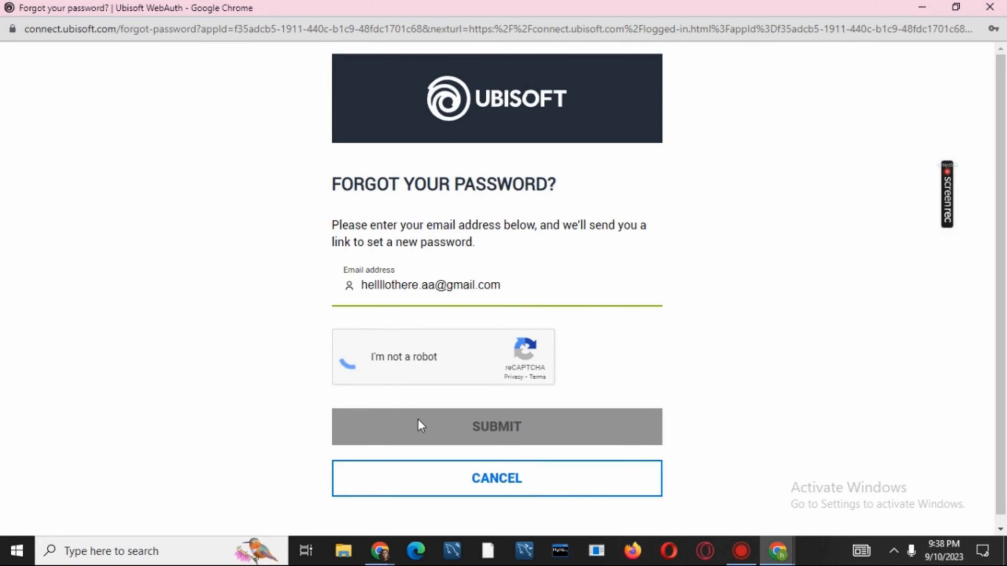
click(496, 426)
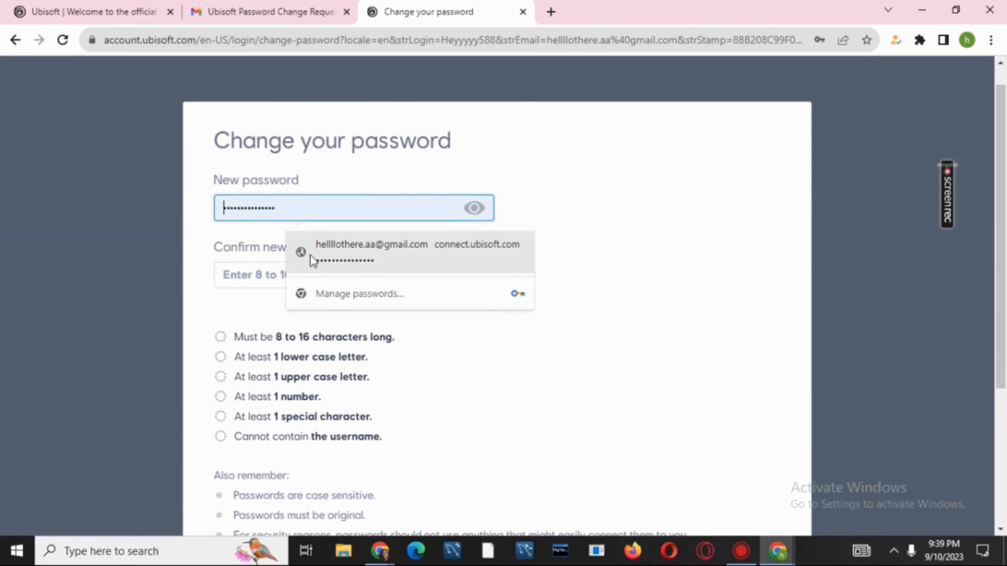
Step: Scroll down the Change your password page to reach the New password field
scroll(down, 3)
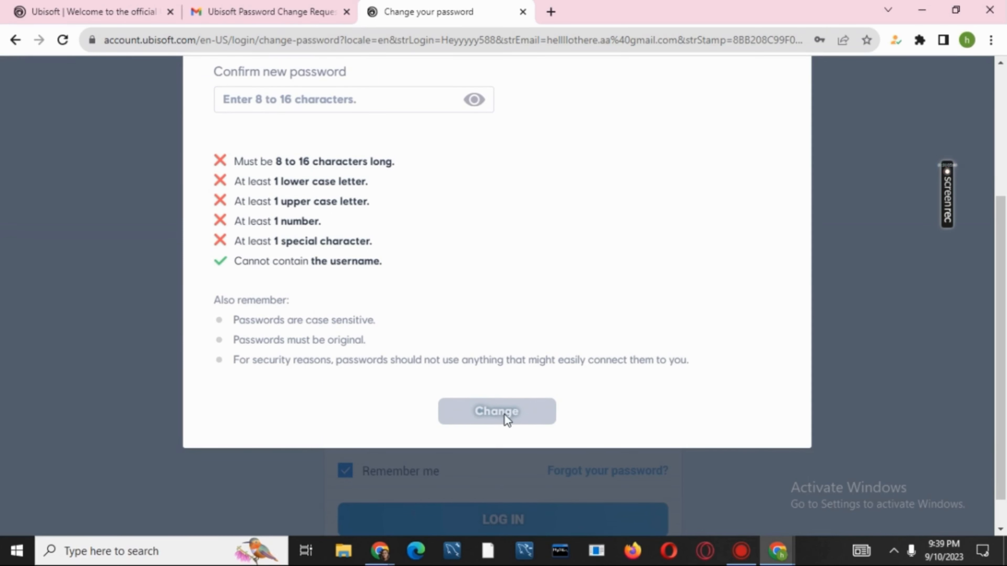
mouse_move(790, 306)
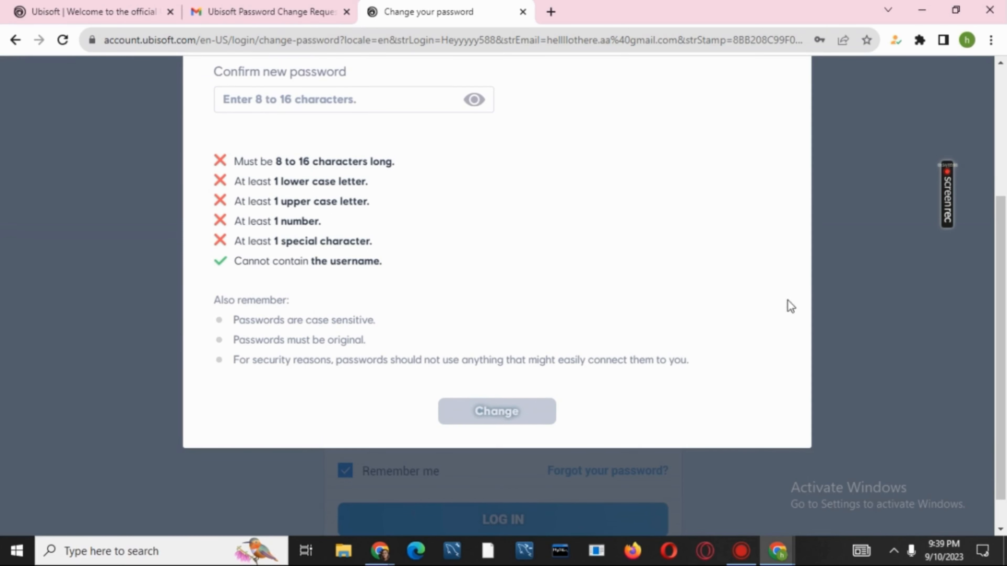